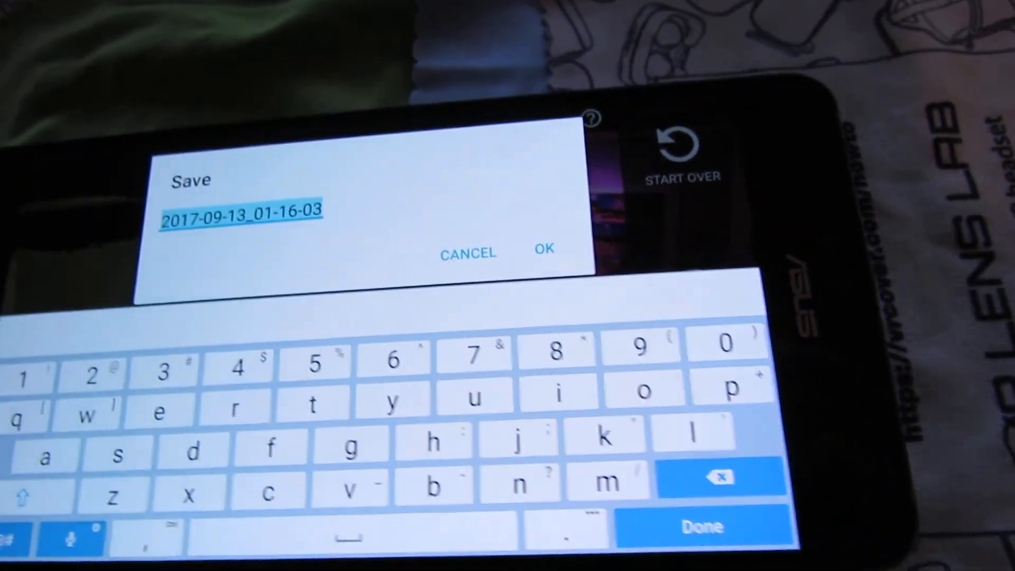
# Confirm the default name 2017-09-13_01-16-03 to save the room scan and begin optimizing
pyautogui.click(543, 250)
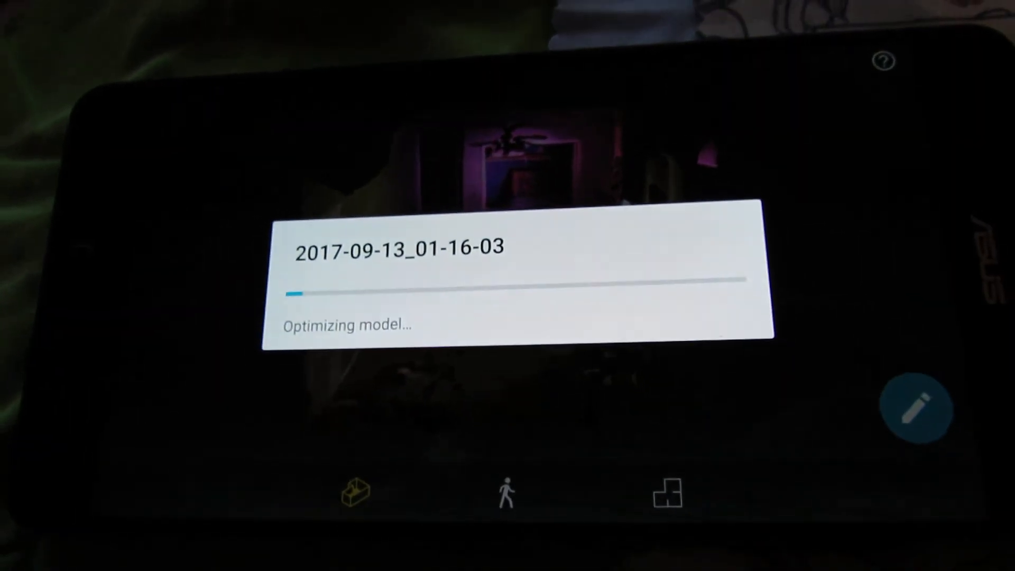